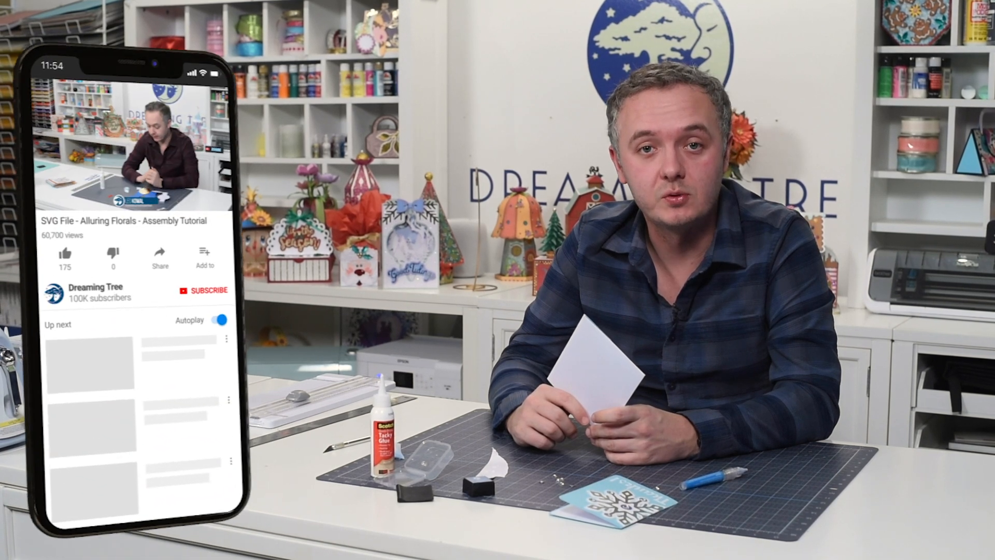
Like the Alluring Florals assembly tutorial and subscribe to the Dreaming Tree channel
{"action": "left_click", "coordinate": [63, 260]}
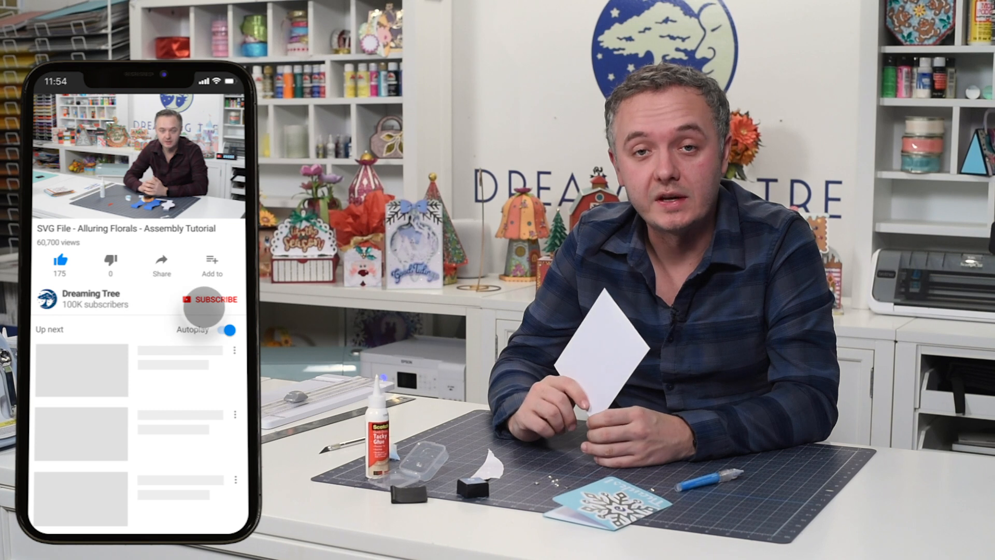
{"action": "left_click", "coordinate": [209, 299]}
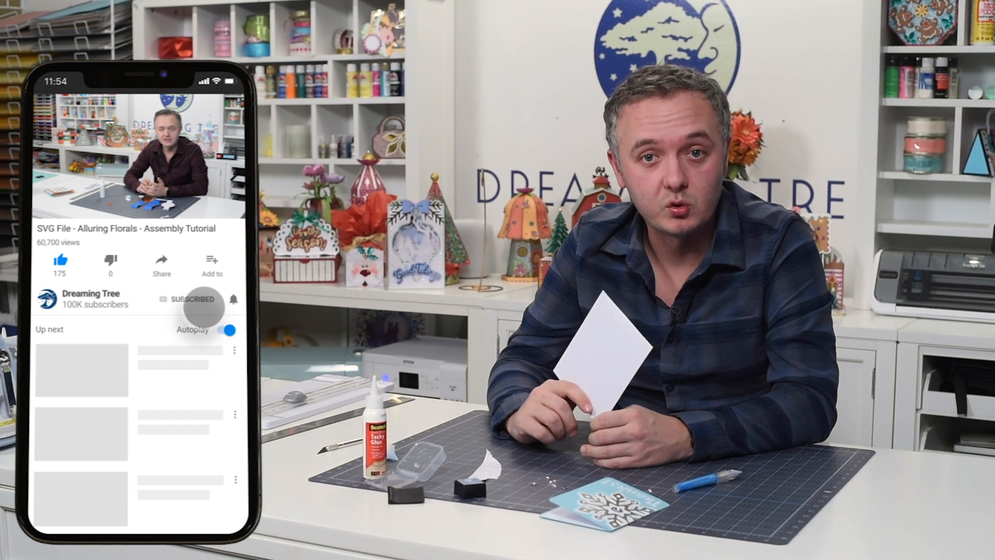